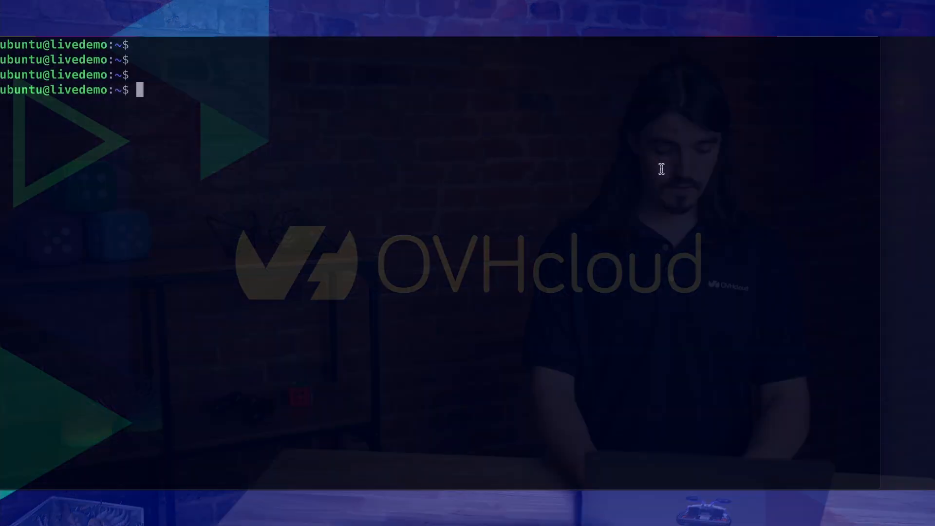
text(python)
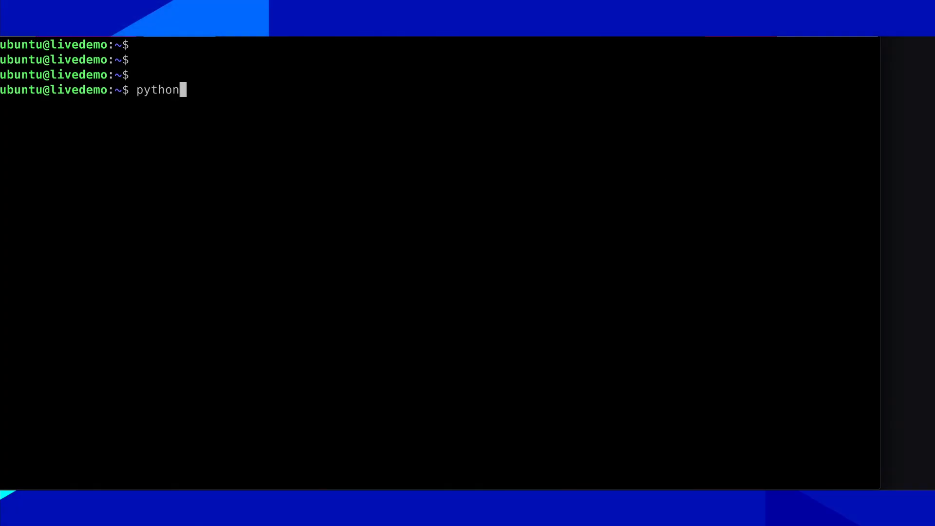
text(3 -m p)
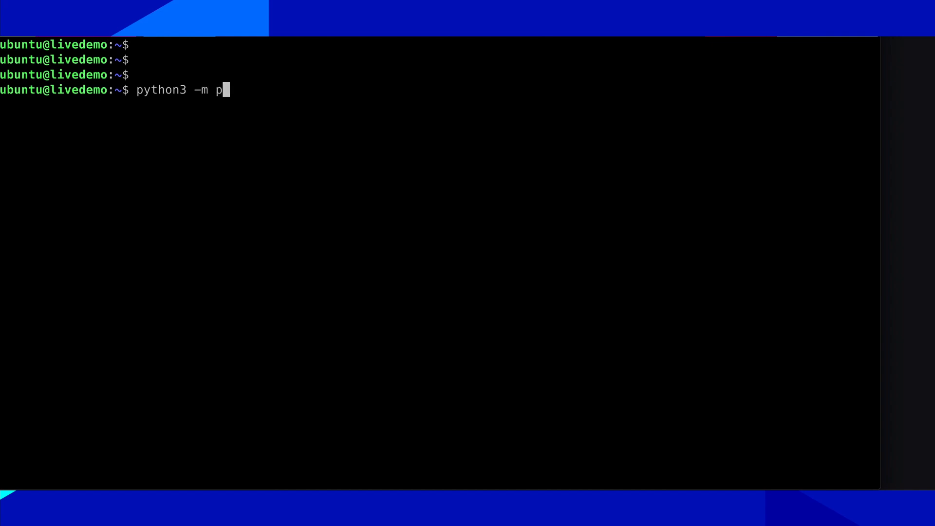
text(ip i)
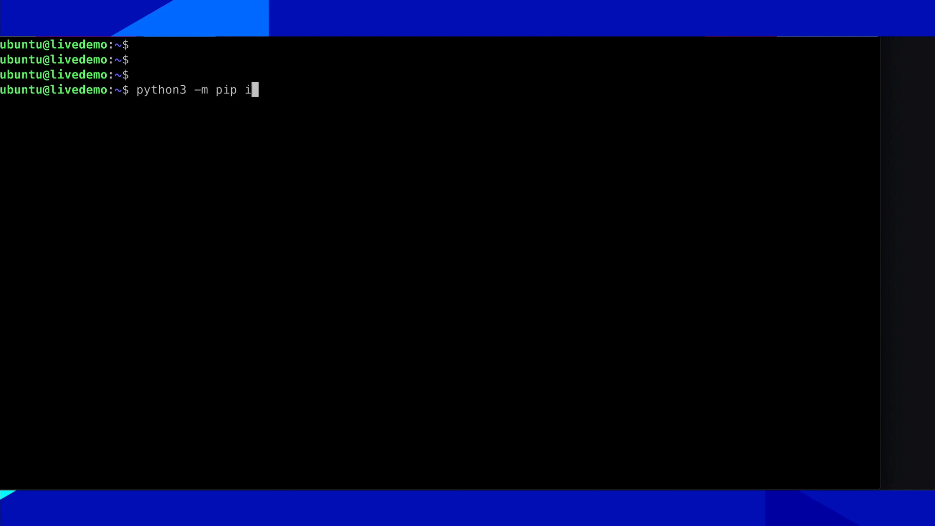
text(nstall --user)
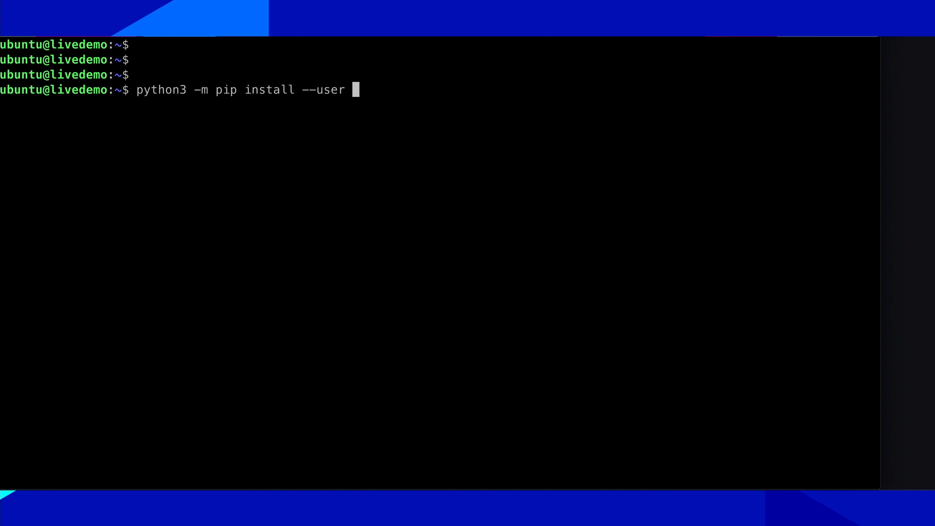
text(python)
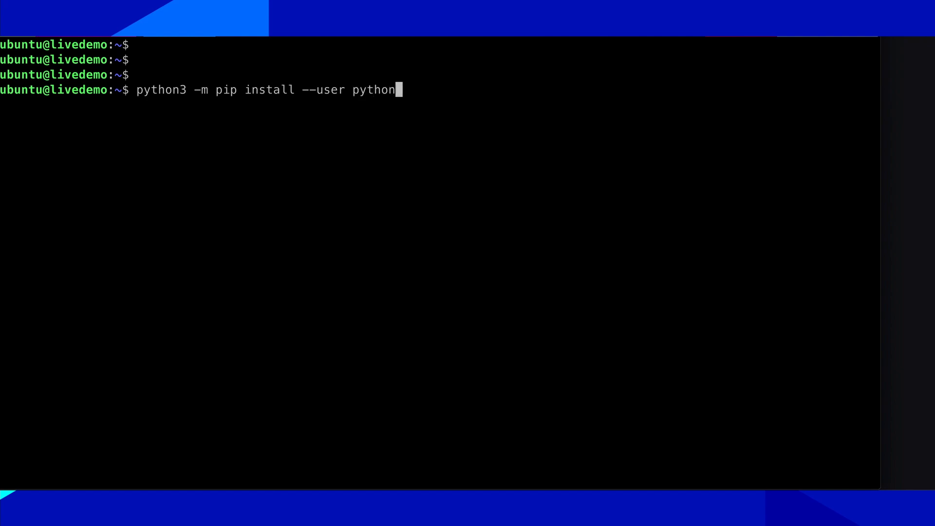
text(-openstackclien)
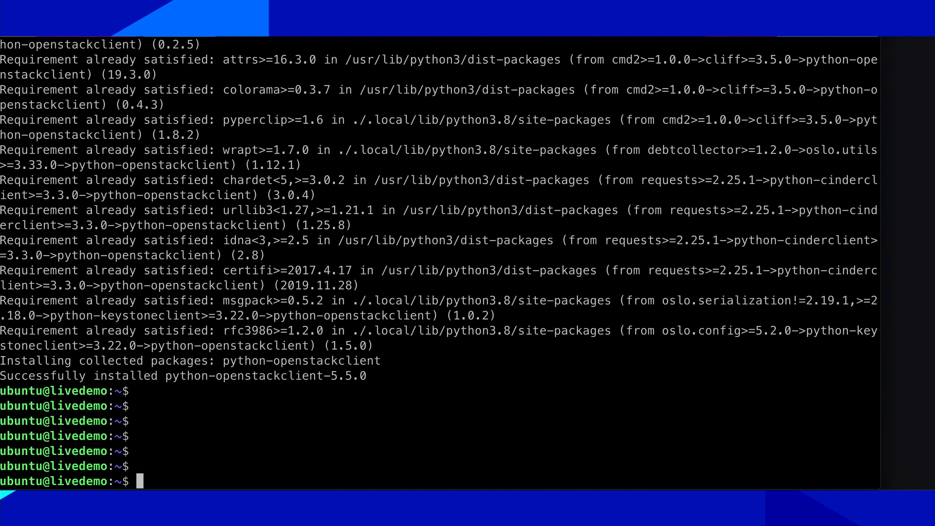
text(.)
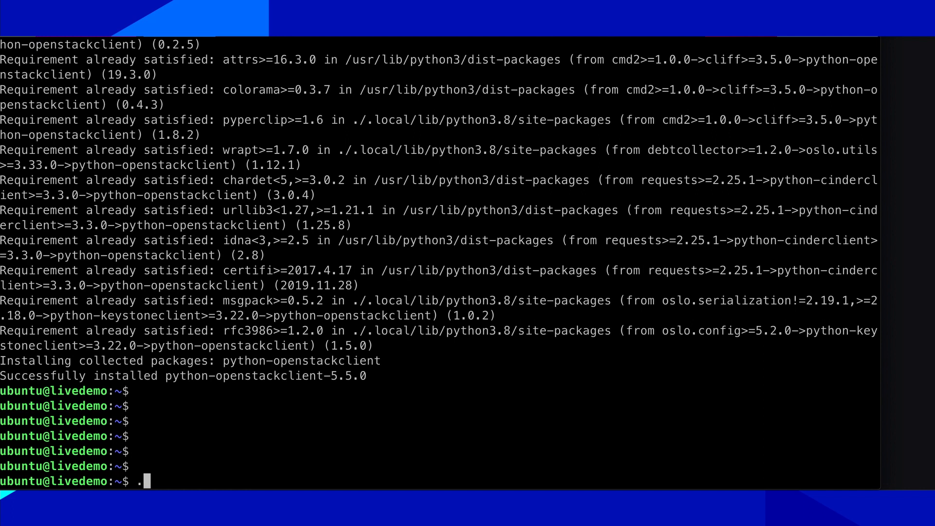
text(local/bin)
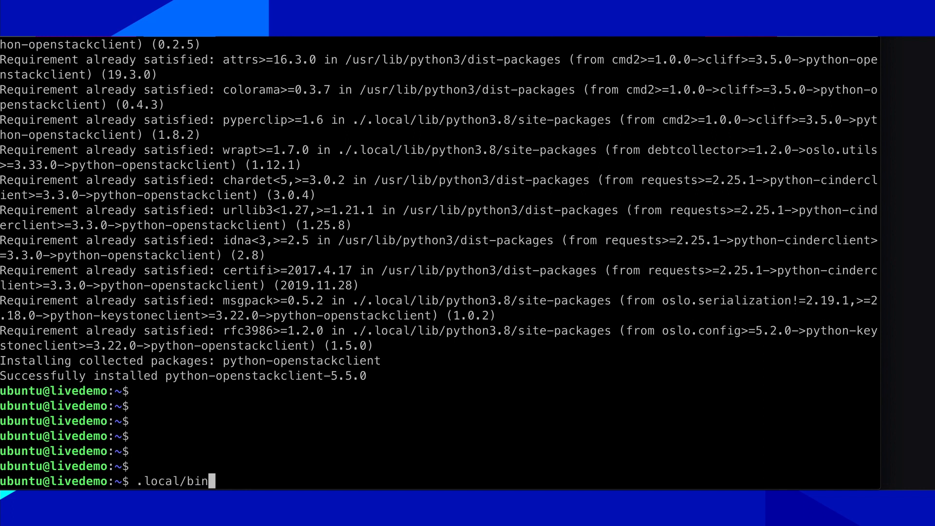
text(/openstack)
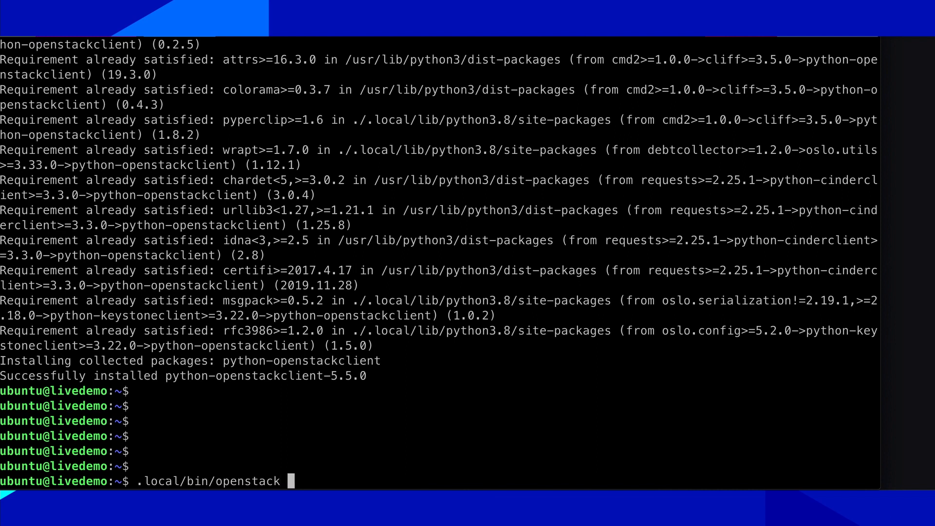
text(--version)
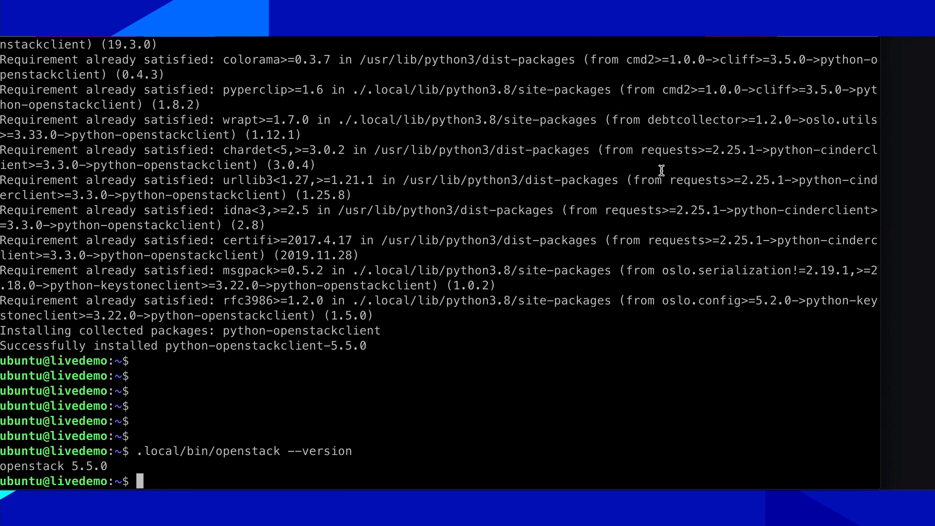
scroll(down, 3)
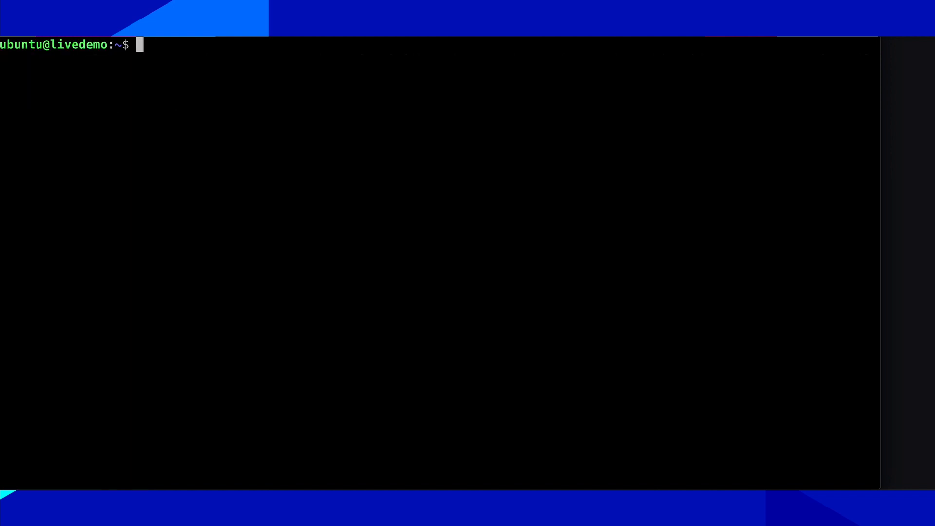
text(e)
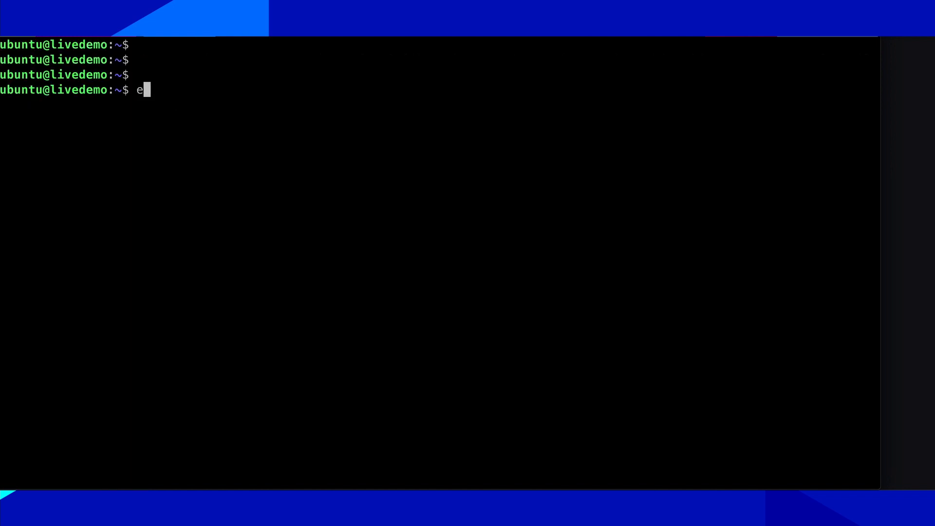
text(xport)
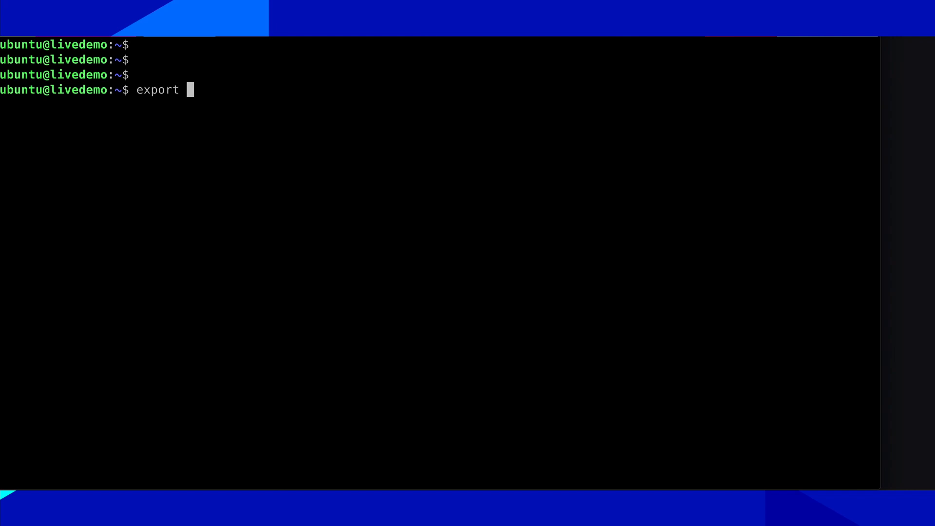
text(PATH=)
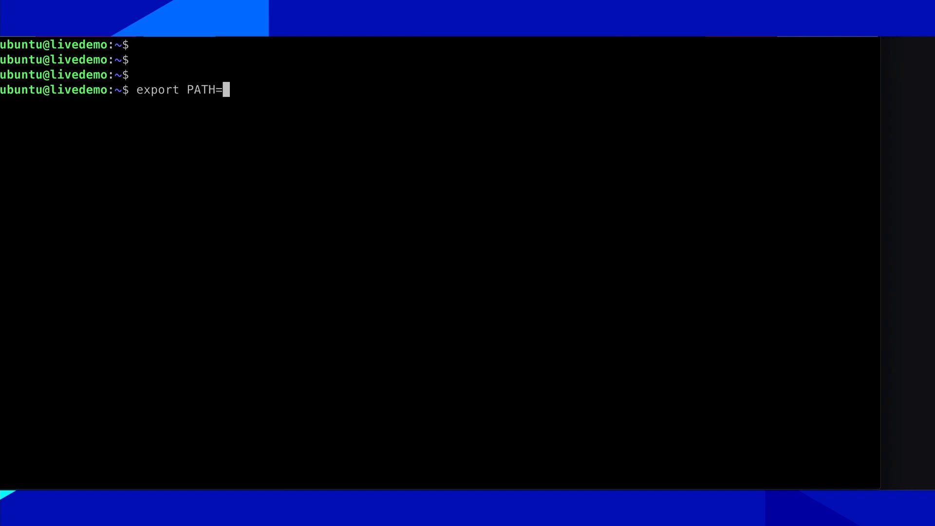
text(~/.)
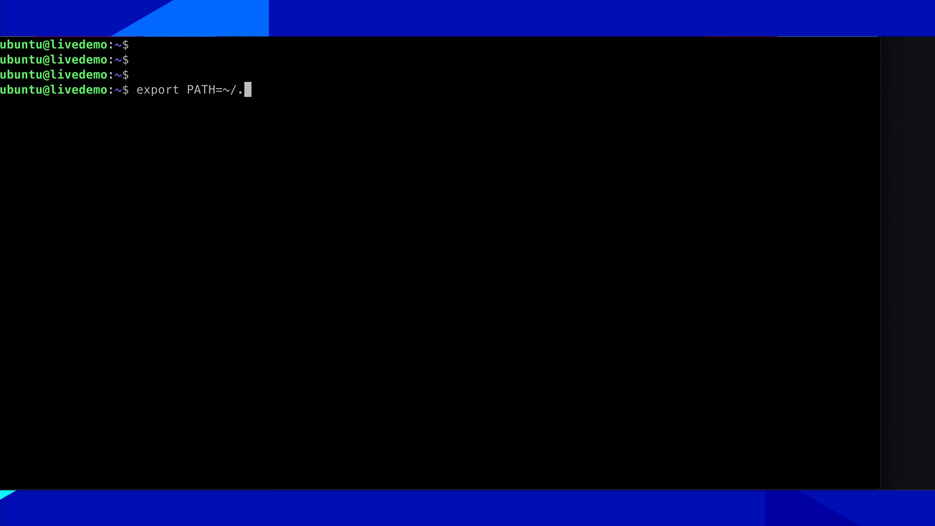
text(local/)
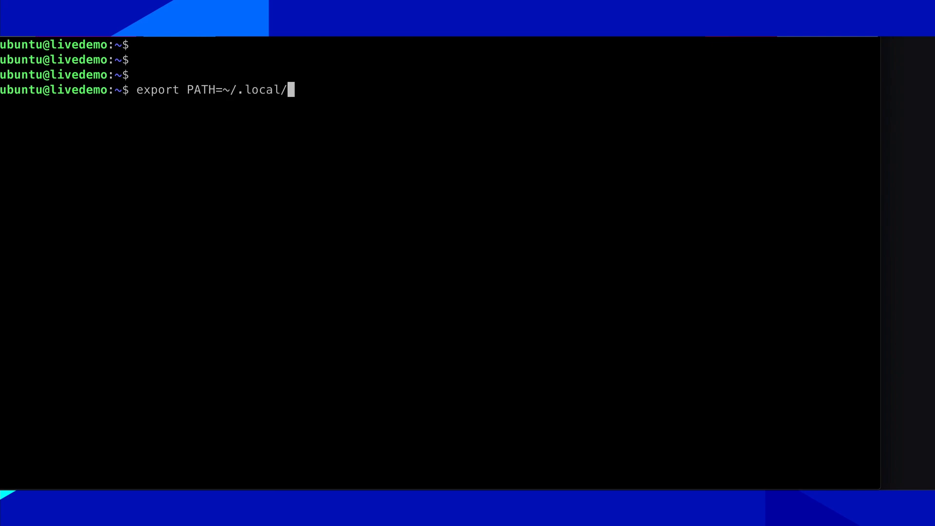
text(bin)
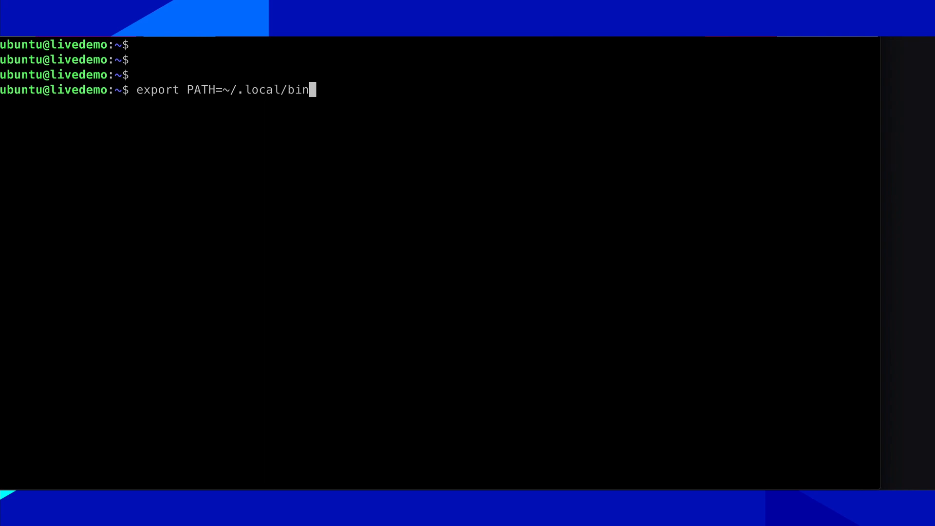
text(:${)
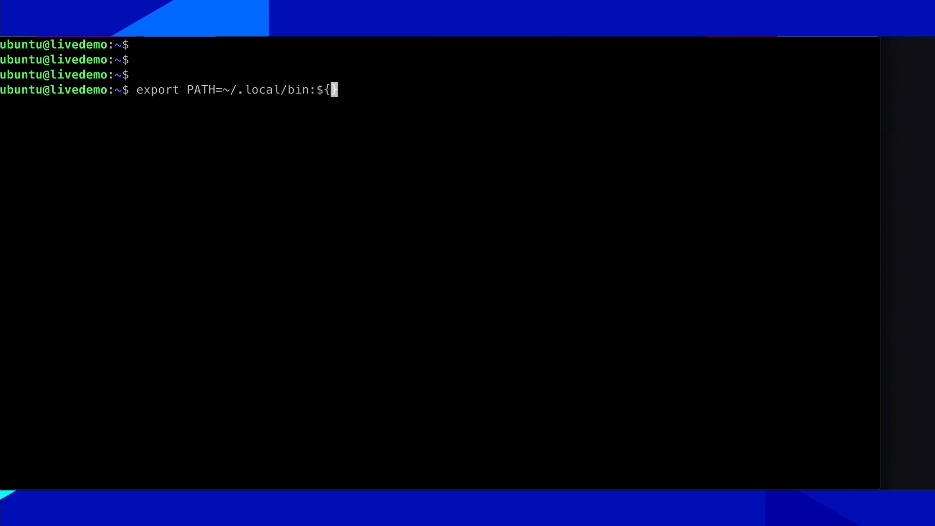
text(PATH})
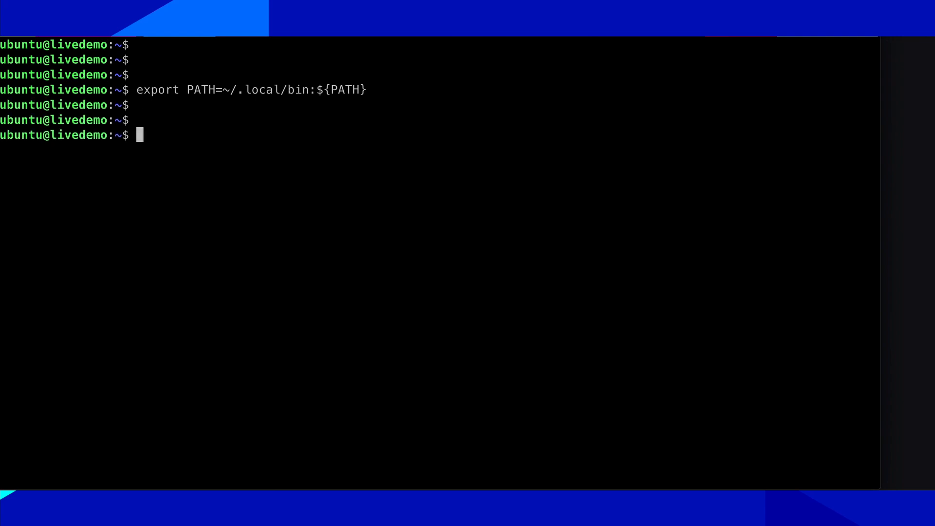
text(openstack --ver)
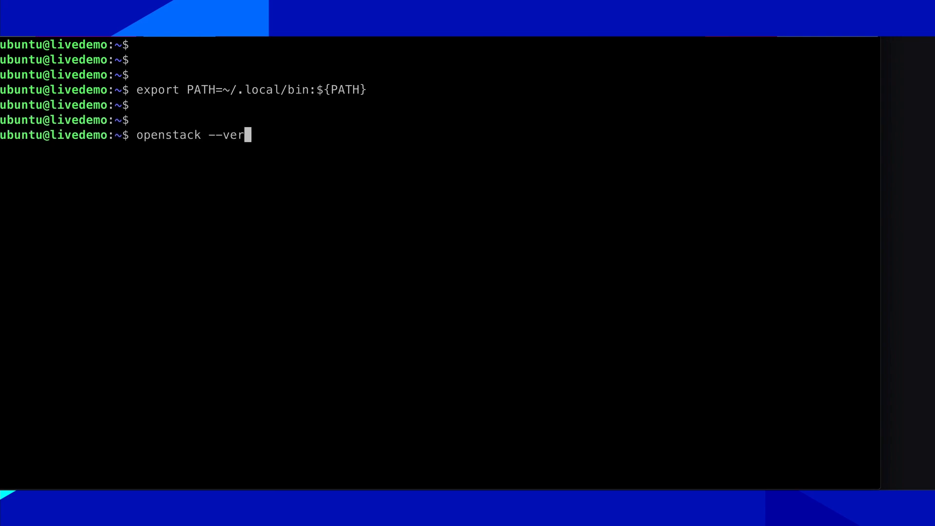